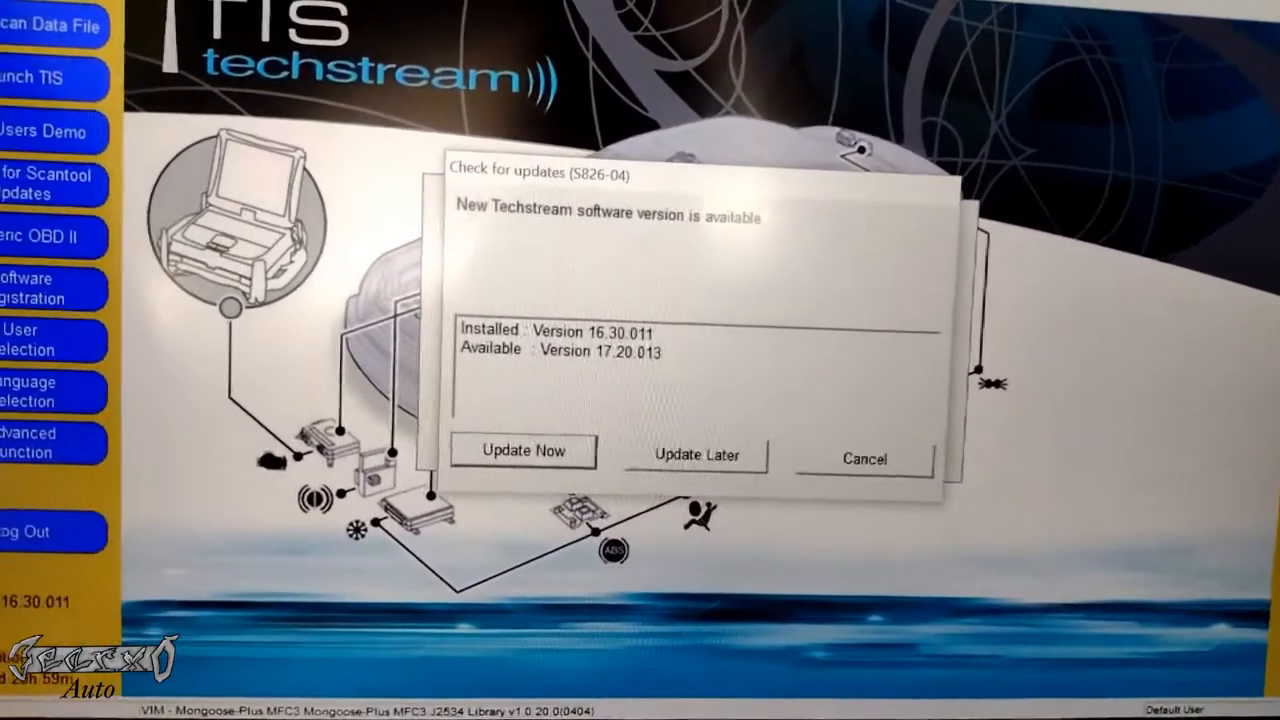
- Dismiss the Techstream update notice, keeping version 16.30.011 running
left_click(694, 456)
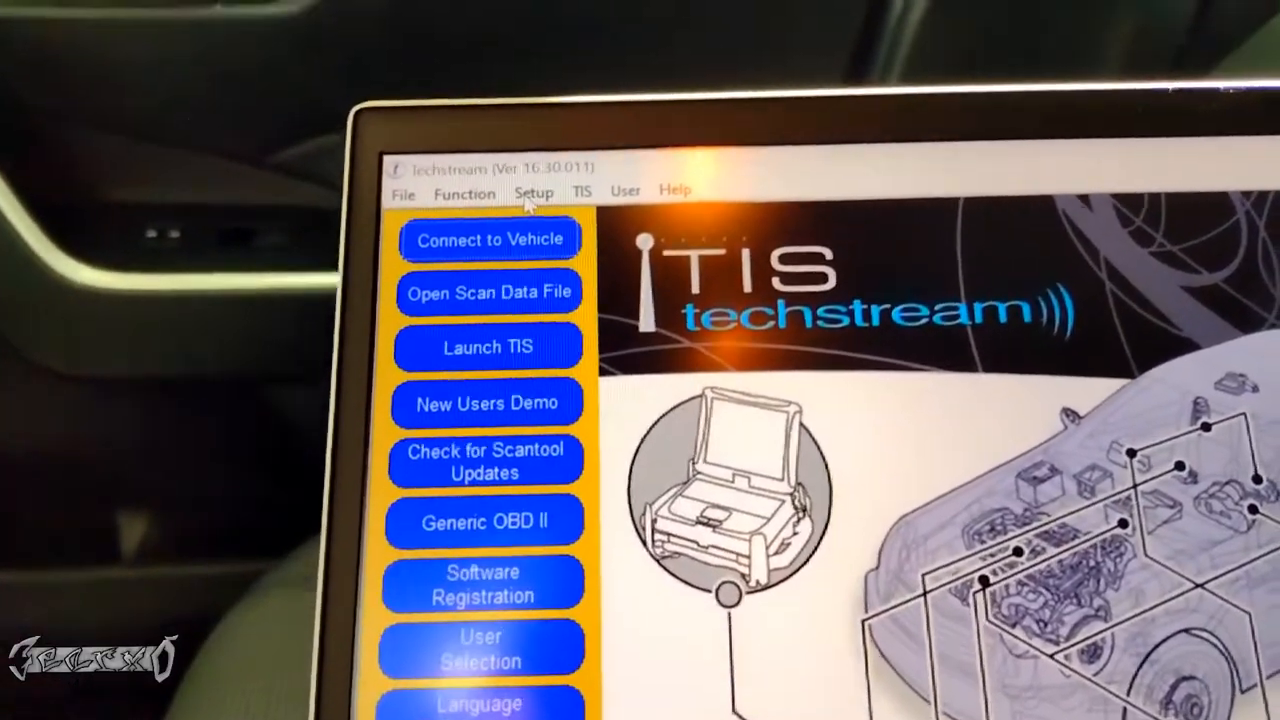
- Bring up the VIM Select window from the Setup menu
left_click(536, 192)
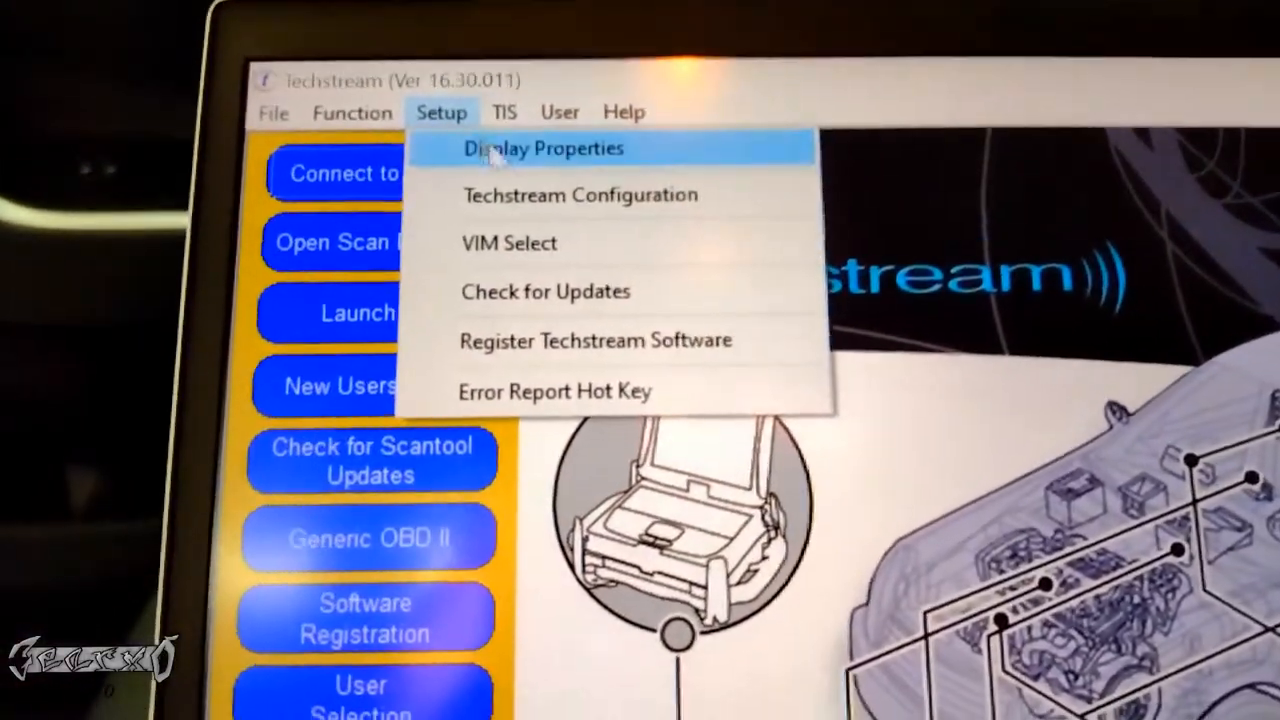
left_click(508, 244)
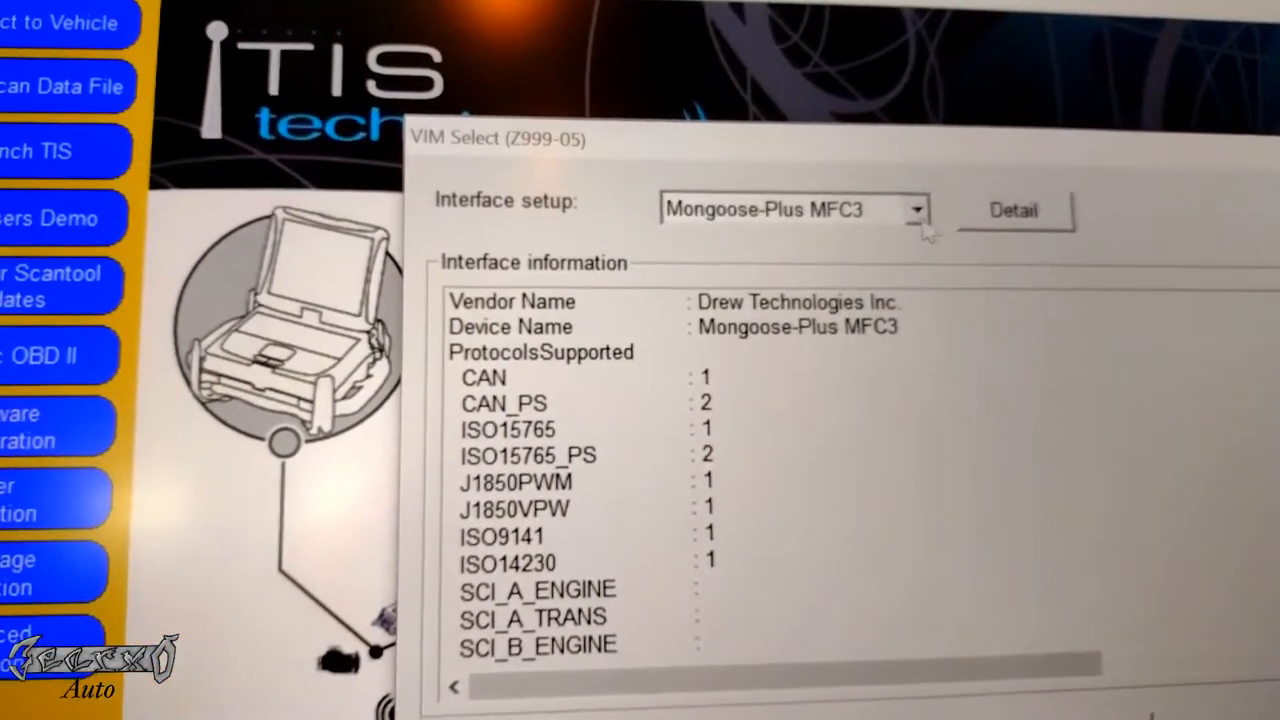
- Choose Mongoose-Plus MFC3 as the interface and confirm it with OK
left_click(916, 210)
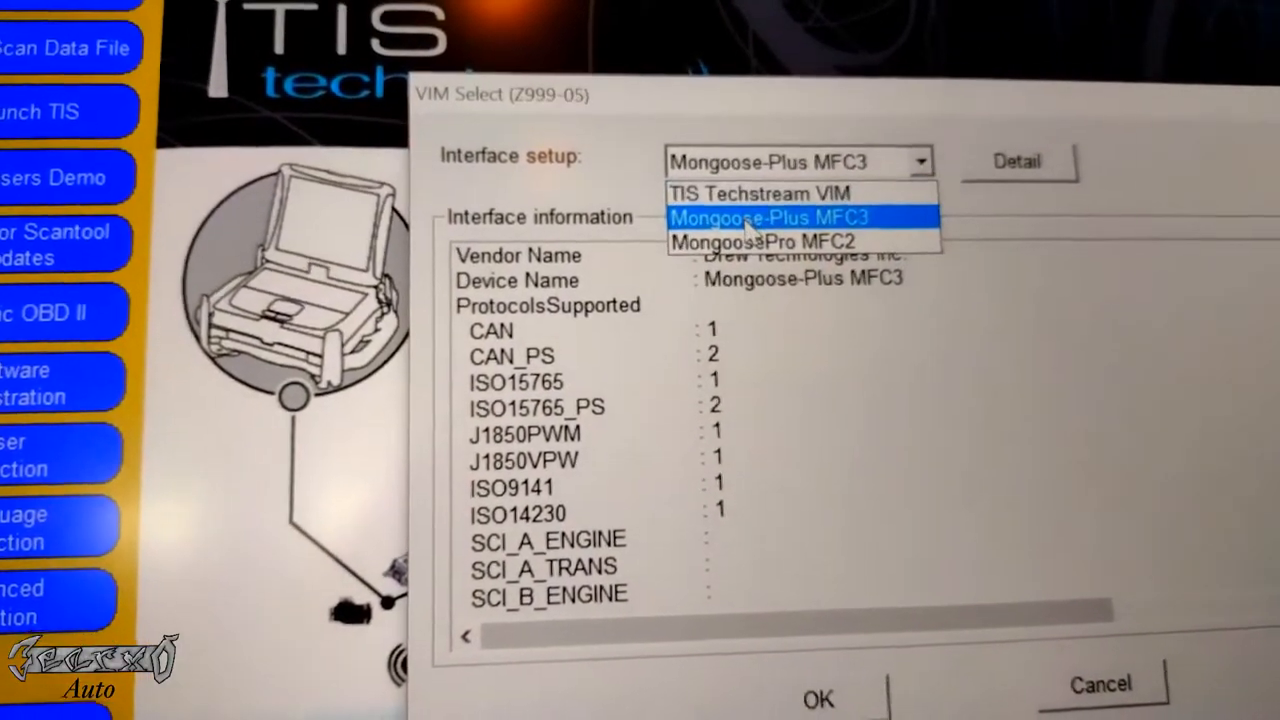
left_click(770, 216)
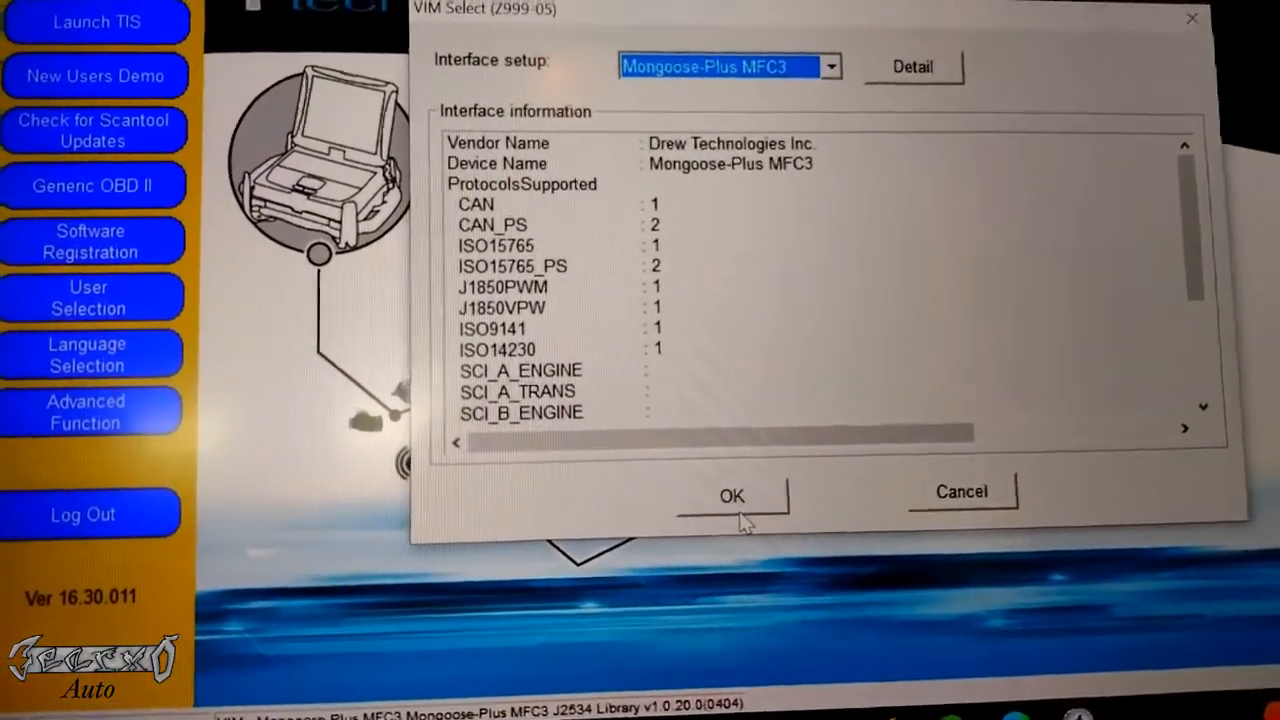
left_click(732, 496)
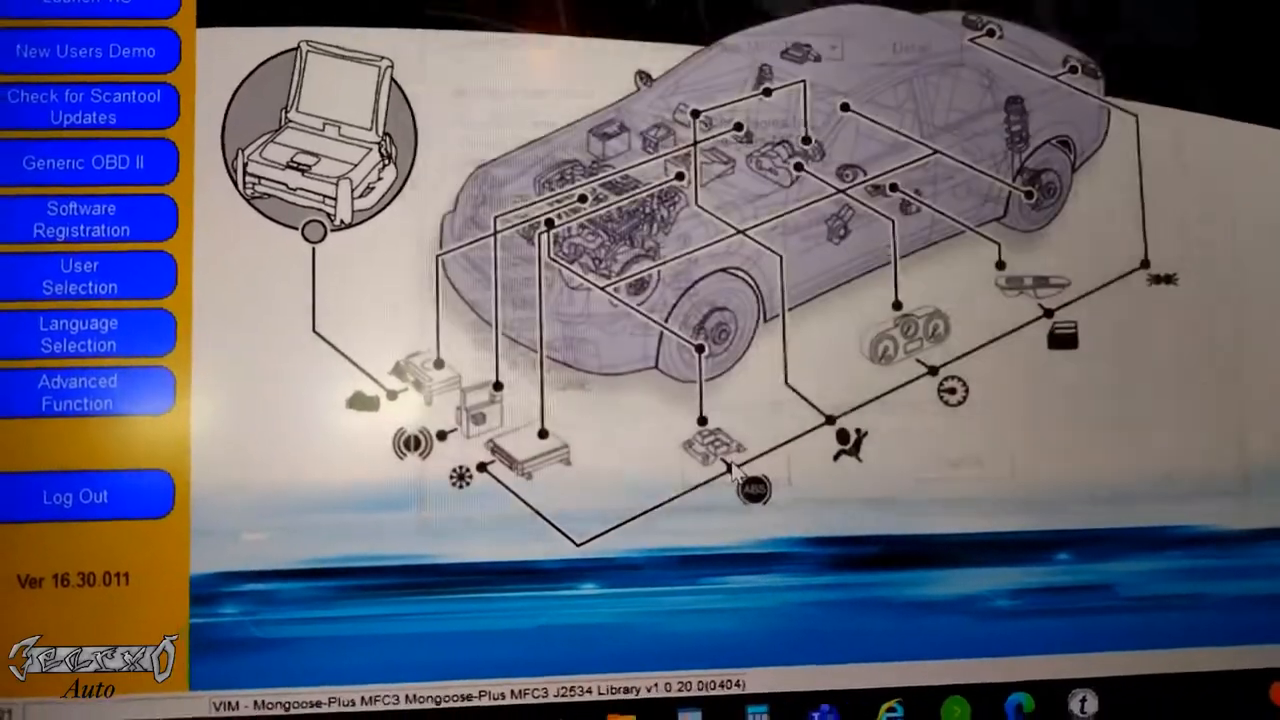